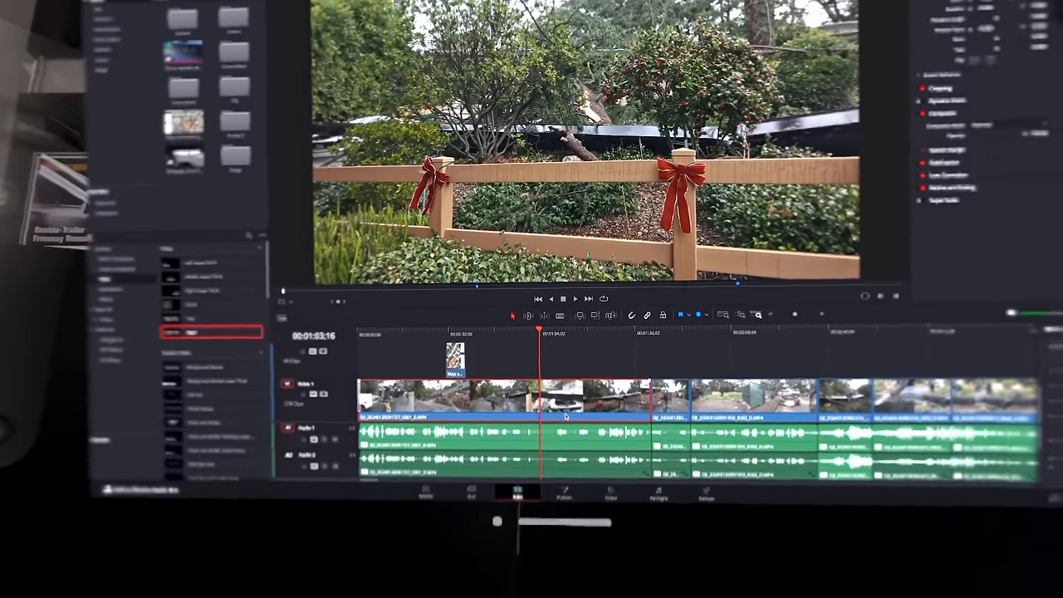
- Open the visionOS Home View app grid and launch DaVinci Resolve
click(620, 567)
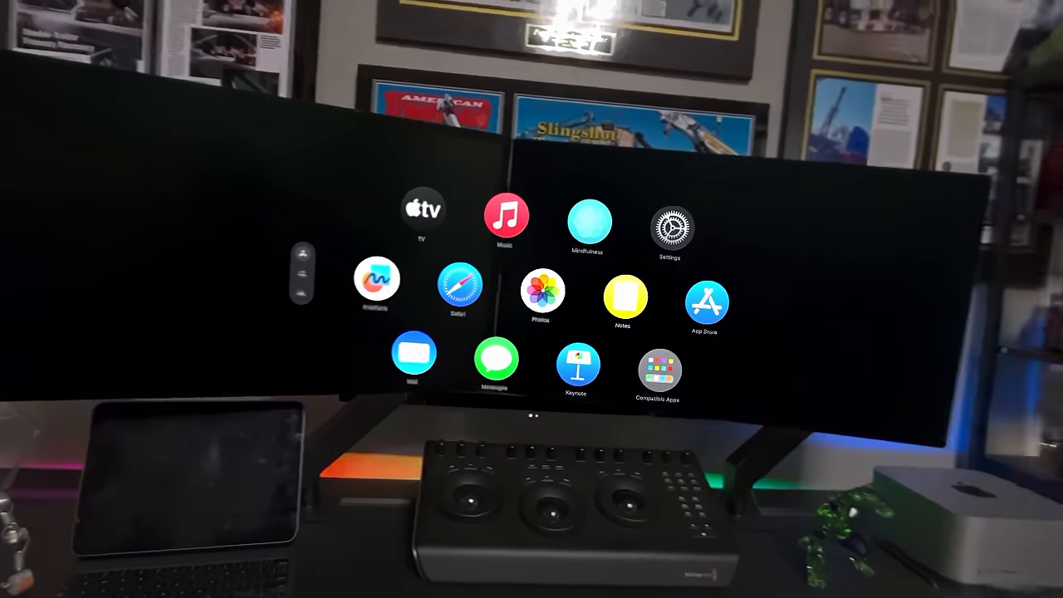
click(659, 369)
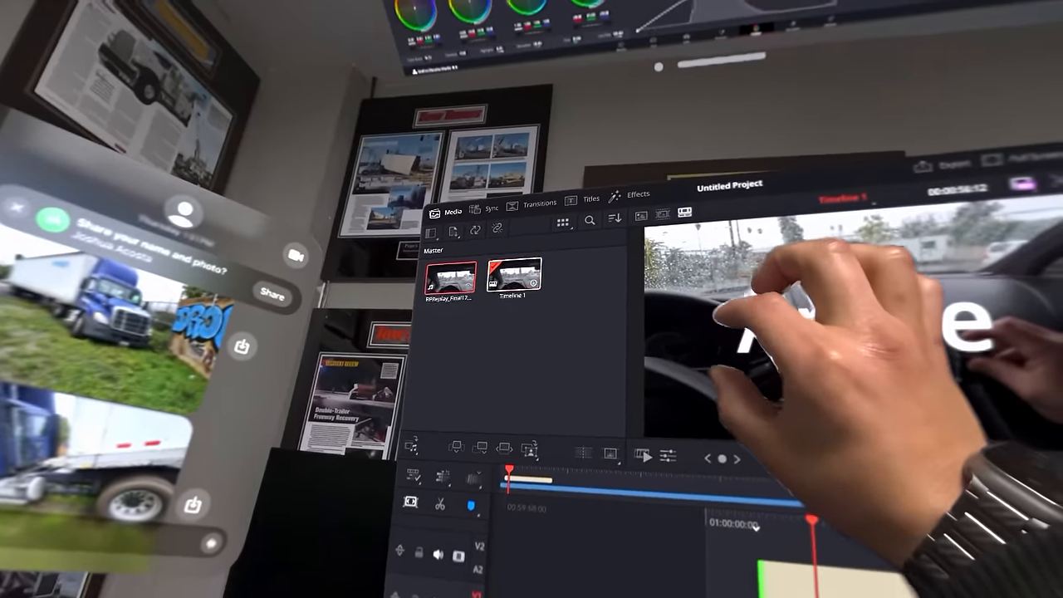
- Import the DJI tow-truck clip from iCloud Drive via Timeline 1's options
right_click(515, 278)
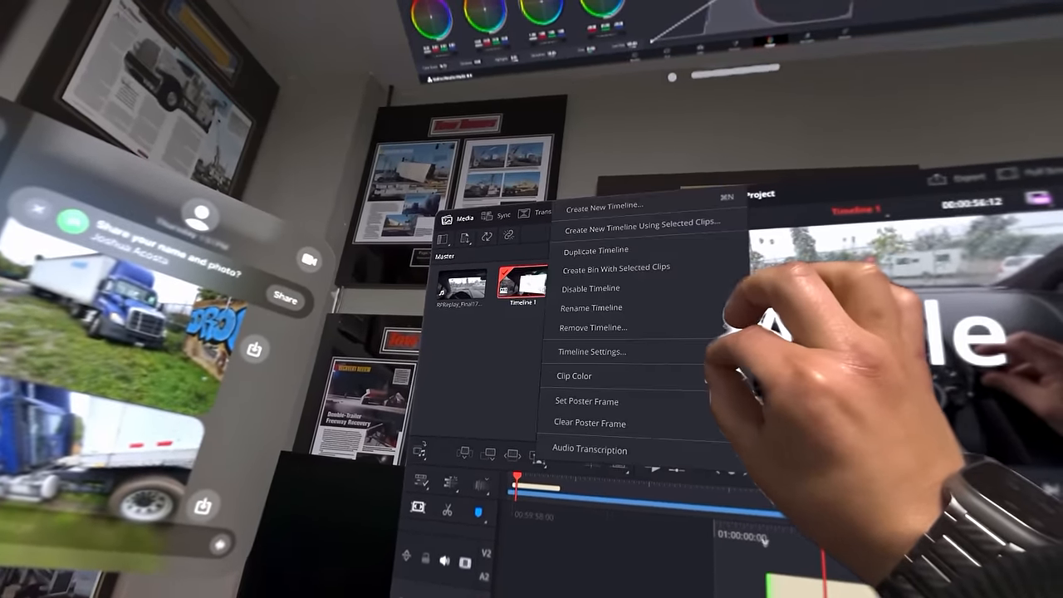
click(594, 327)
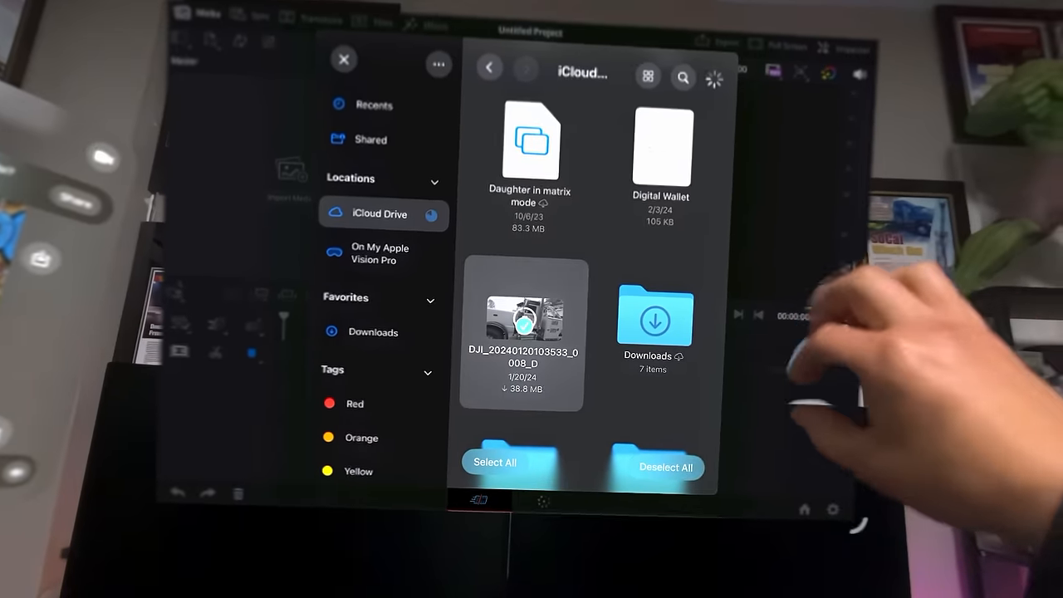
click(344, 59)
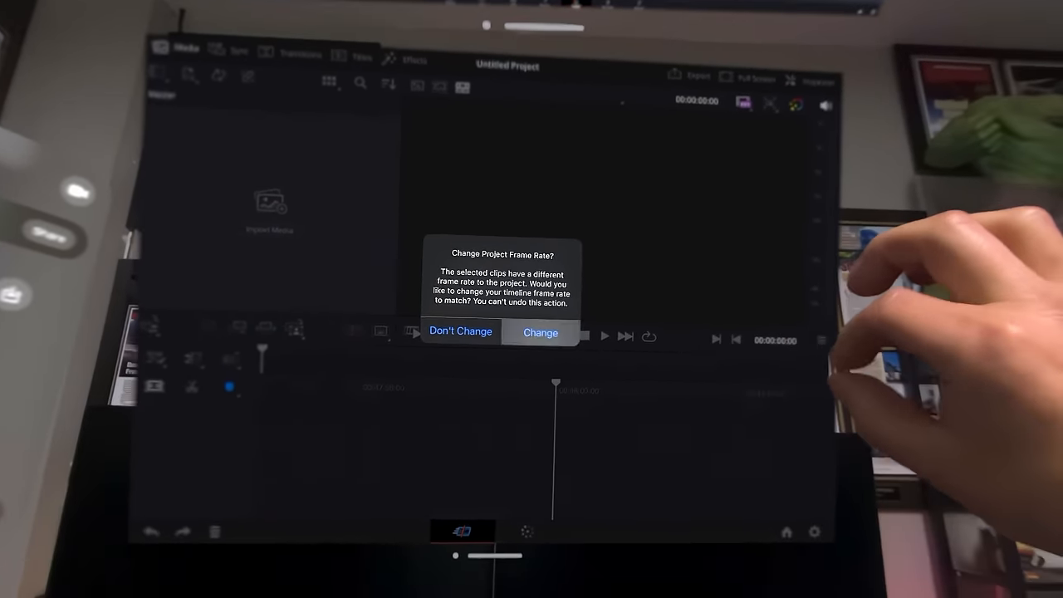
- Accept Change in the prompt to match the project frame rate to the DJI clip
click(539, 332)
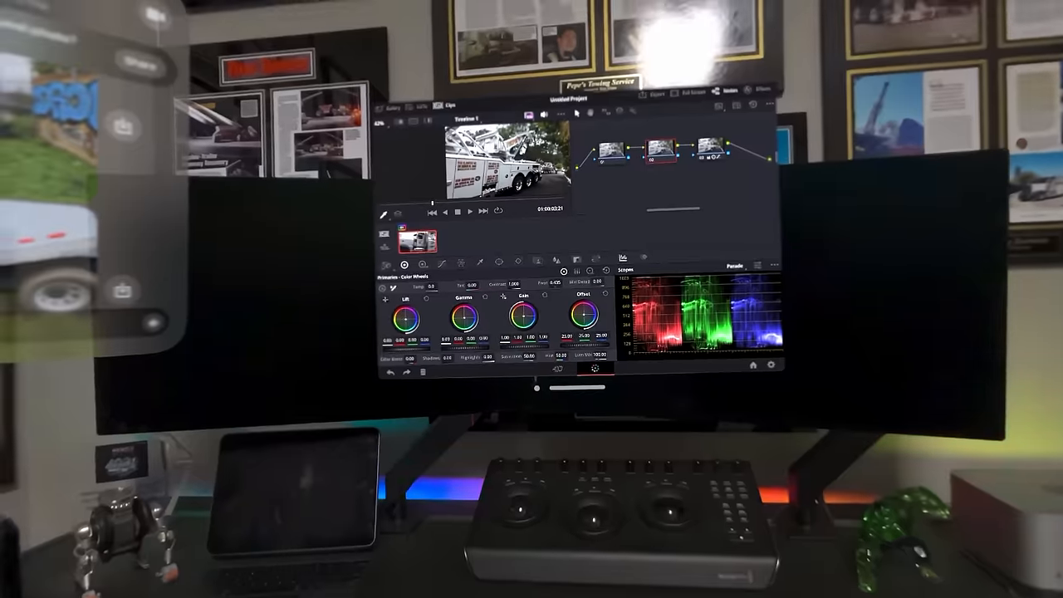
mouse_move(531, 299)
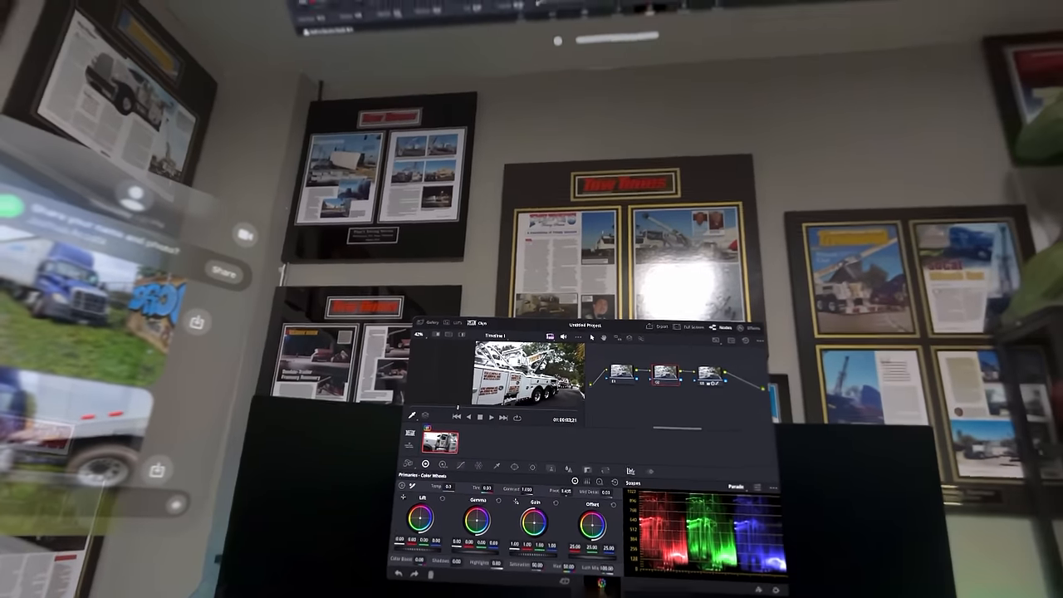